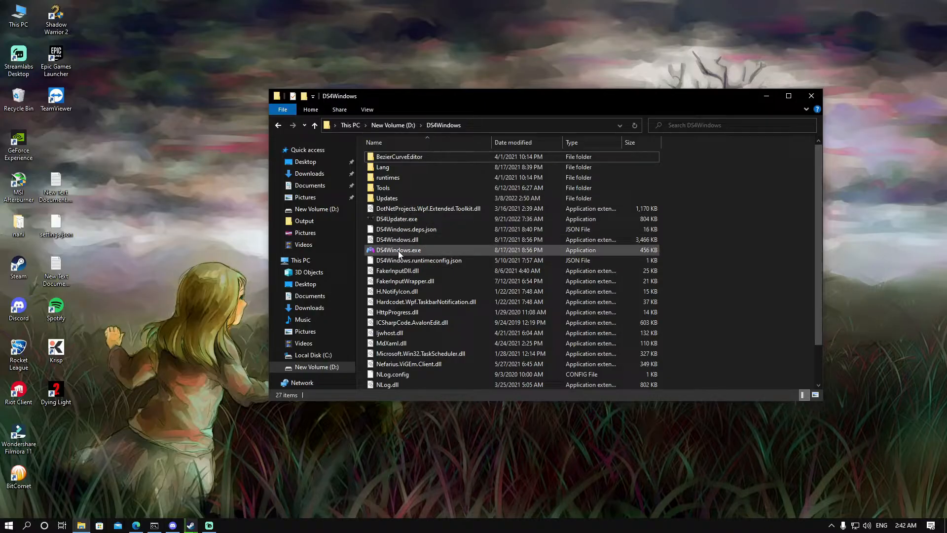
Launch DS4Windows.exe, decline the update, and edit the Default profile's R1 button
click(397, 250)
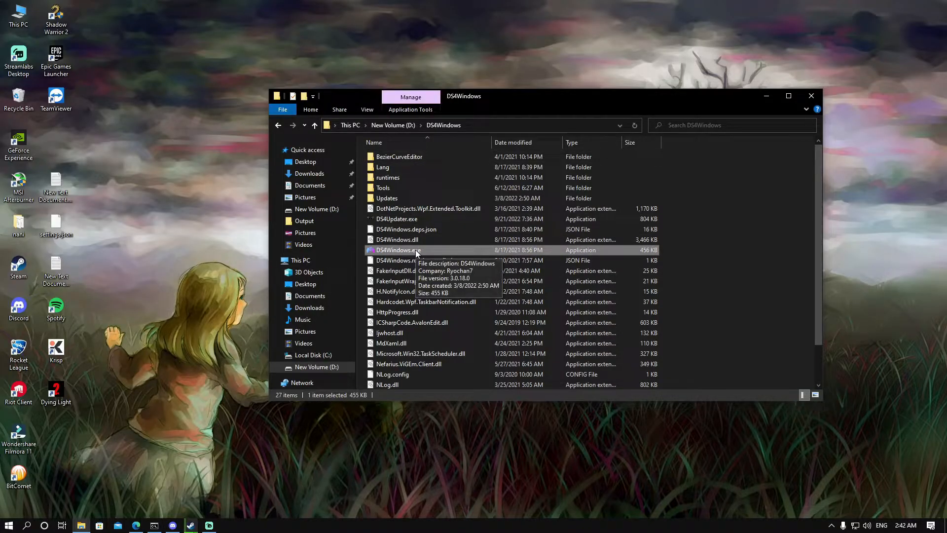
mouse_move(655, 252)
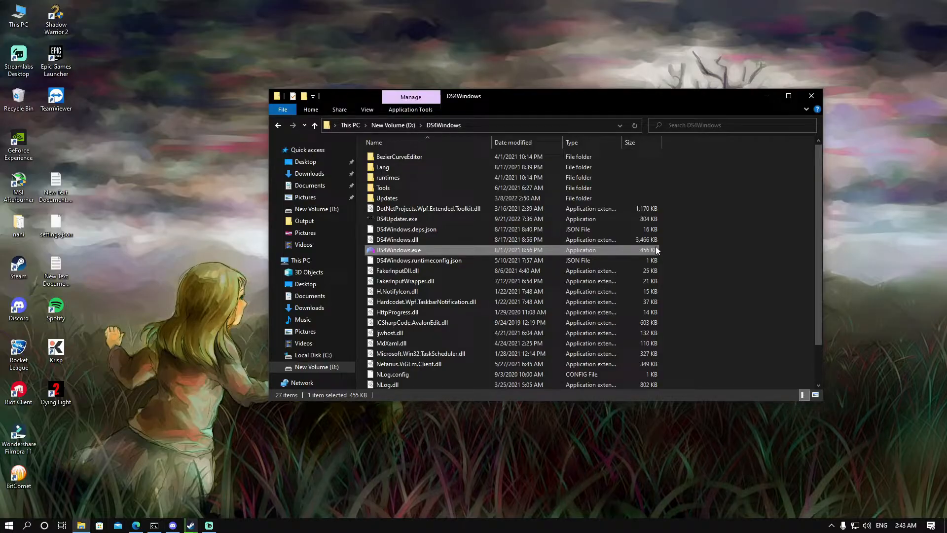
mouse_move(679, 253)
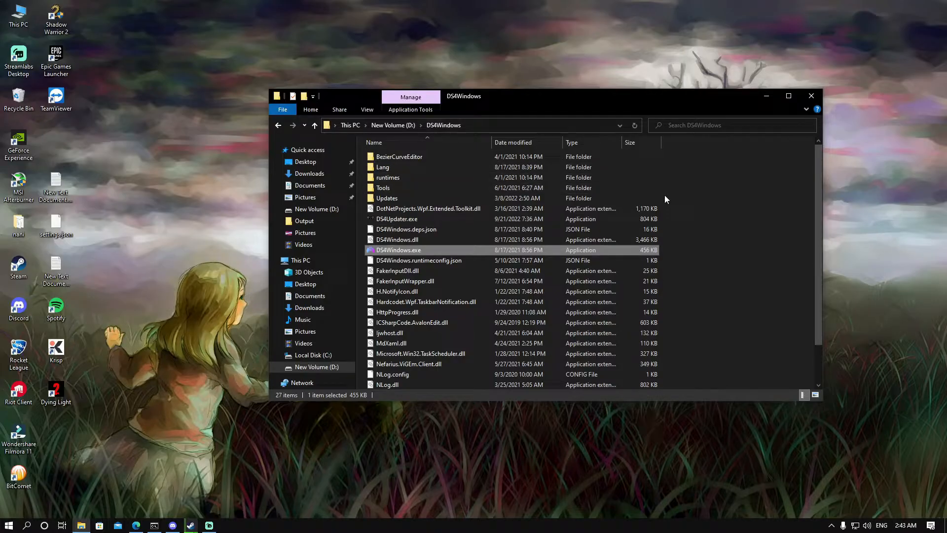
mouse_move(662, 240)
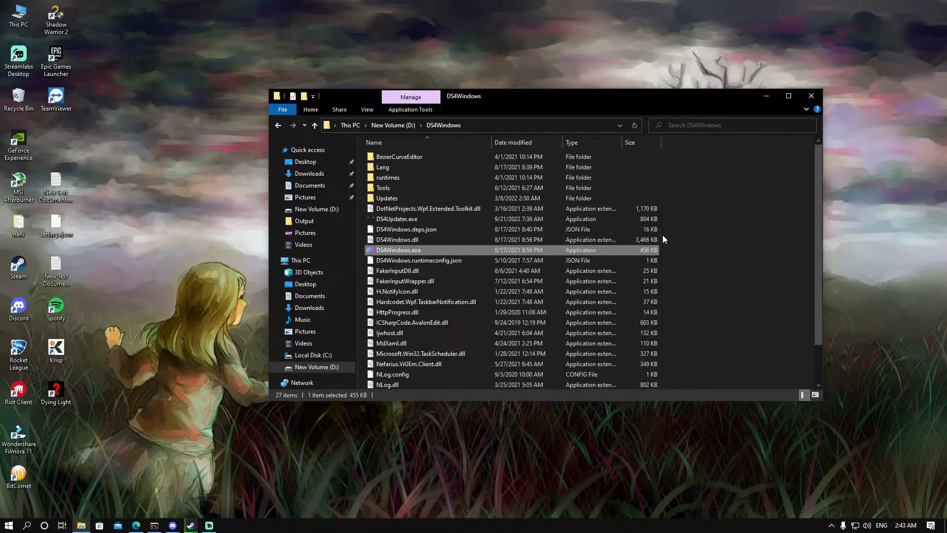
mouse_move(716, 243)
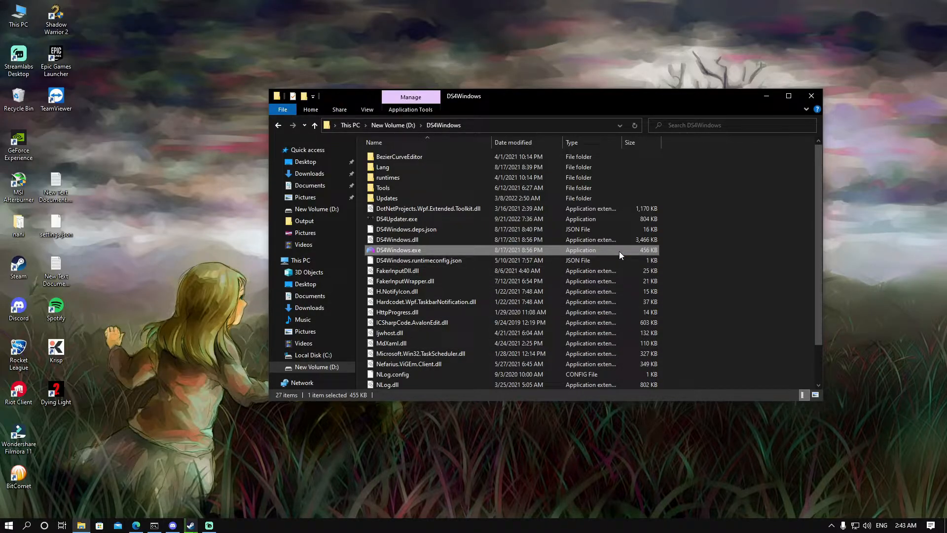
double_click(397, 249)
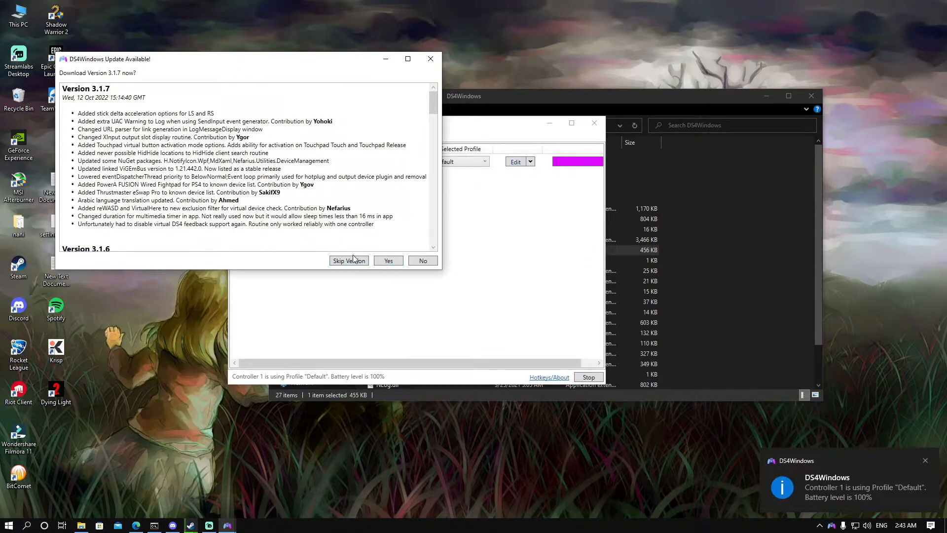
click(423, 260)
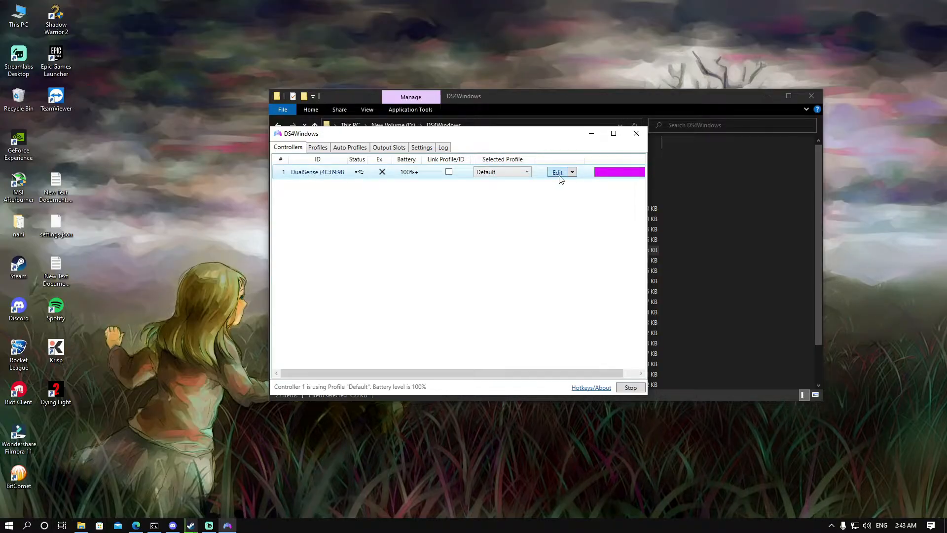
click(556, 172)
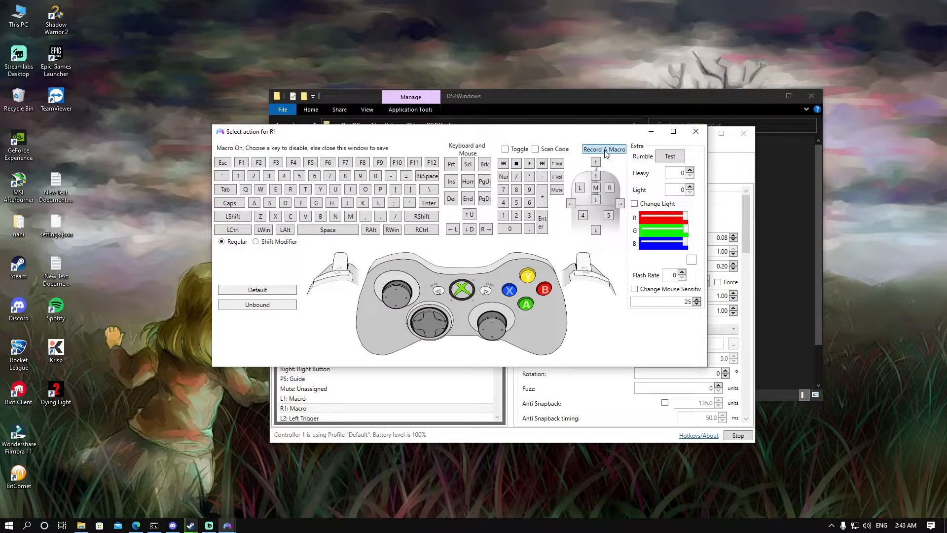
Choose Record a Macro for R1 and clear its old button-and-wait step list
click(604, 149)
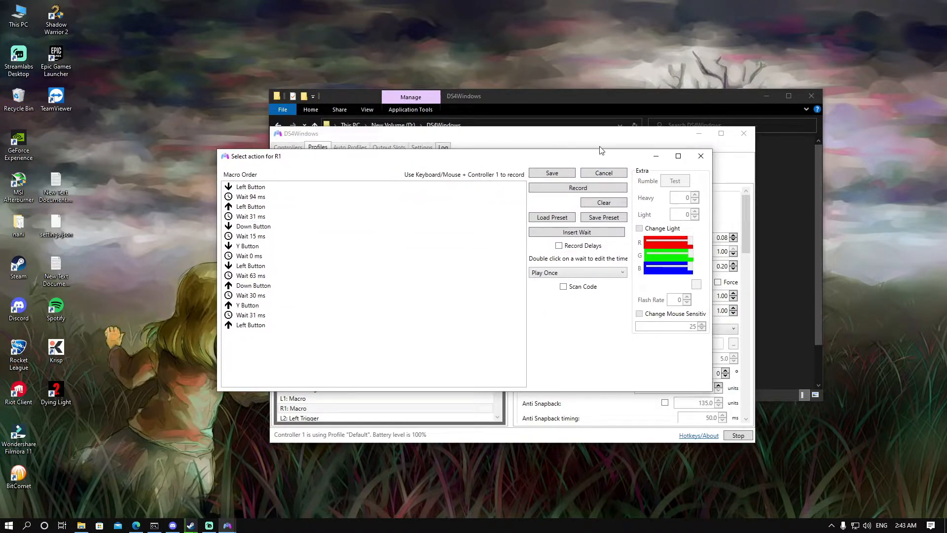
mouse_move(603, 202)
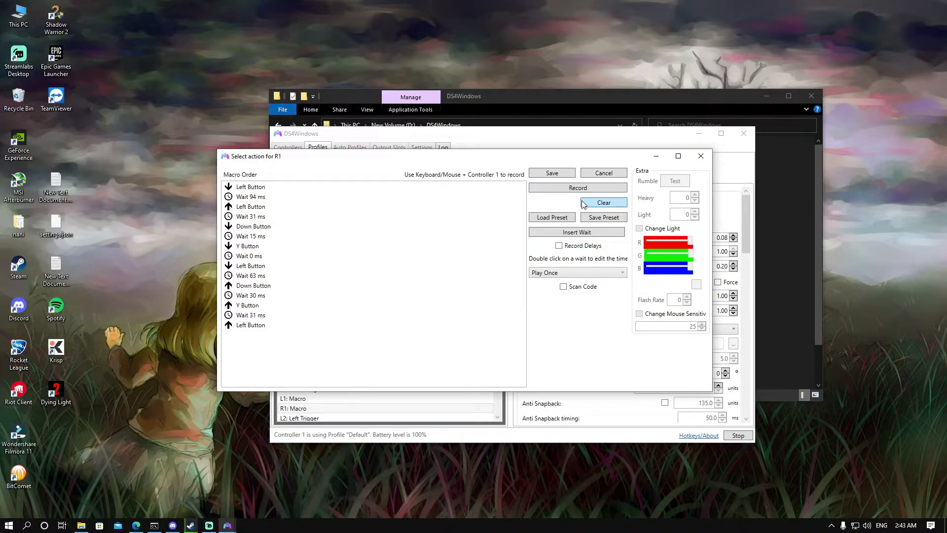
click(272, 206)
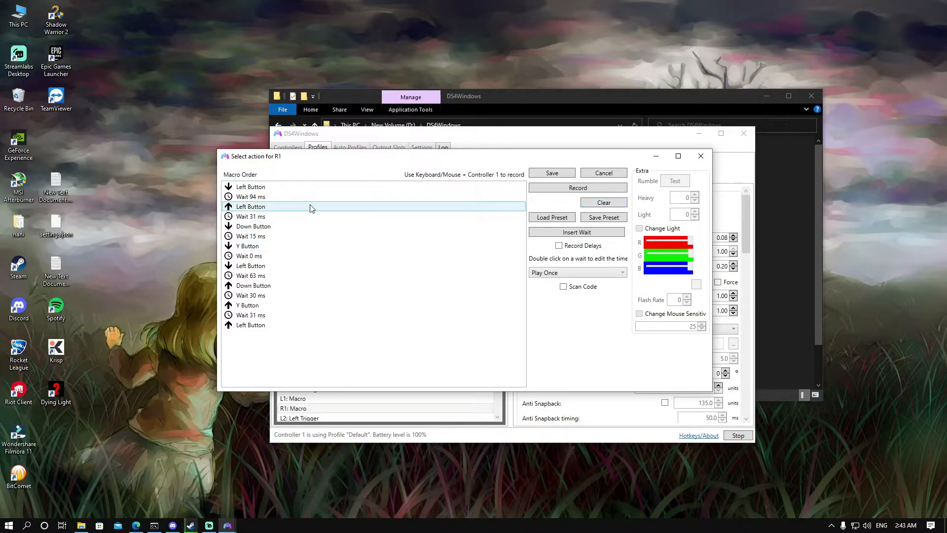
click(305, 236)
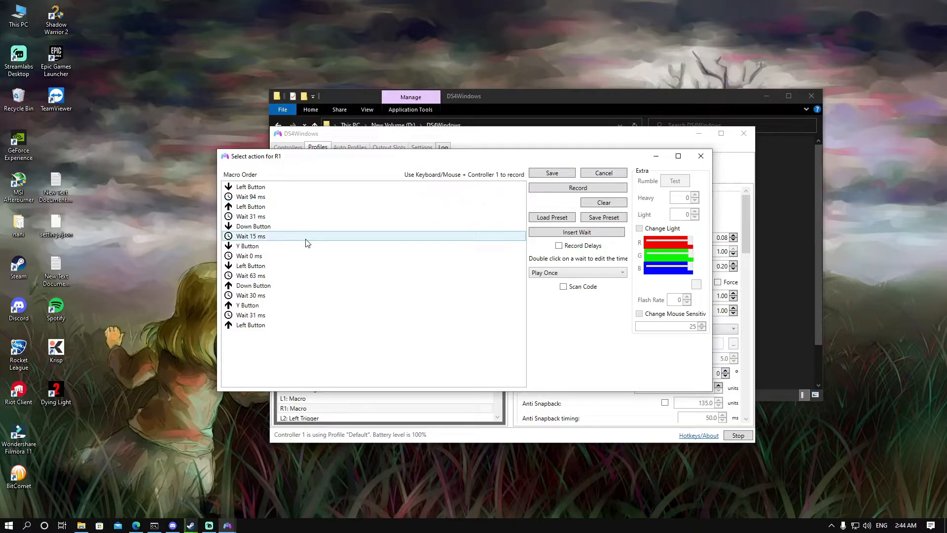
click(603, 202)
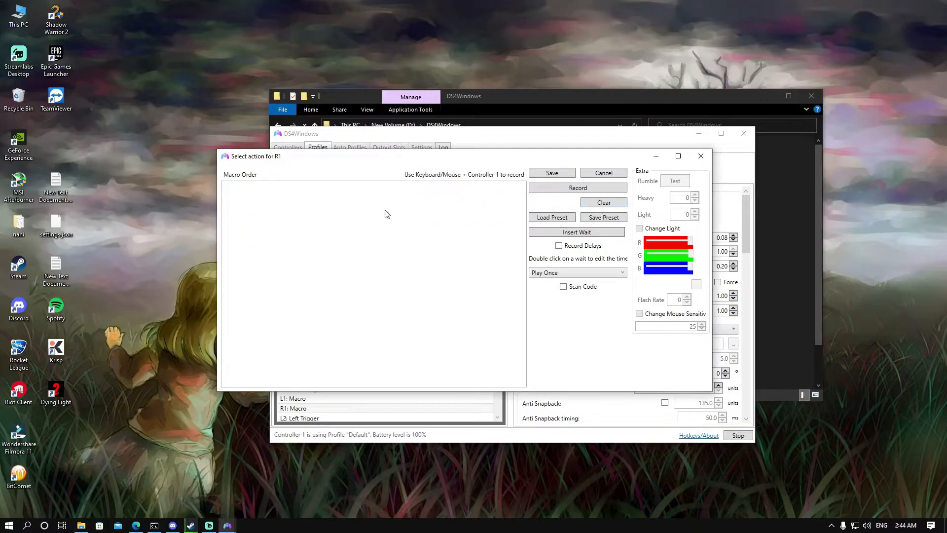
mouse_move(381, 220)
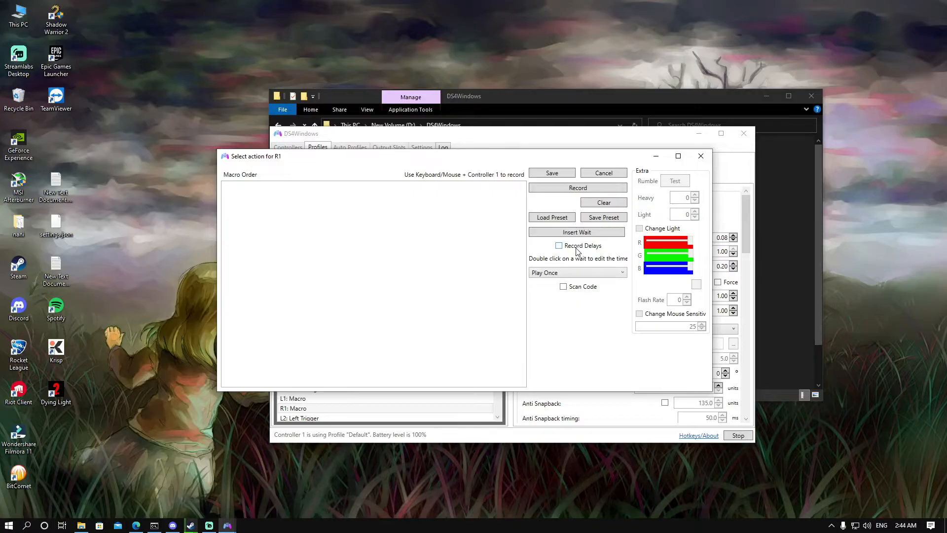
Record the Left, Down, Left, Y, Down, Y combo with delays captured, then stop recording
click(558, 246)
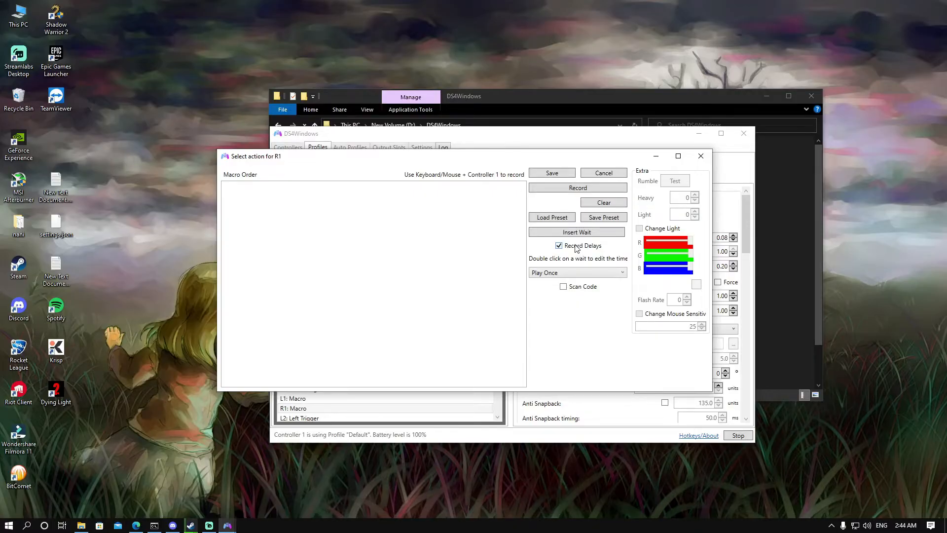
click(577, 187)
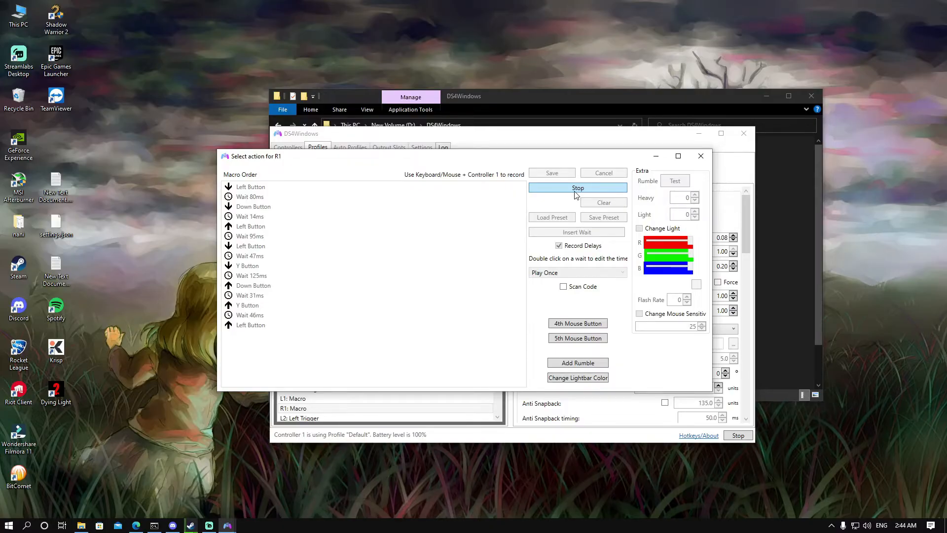
mouse_move(564, 194)
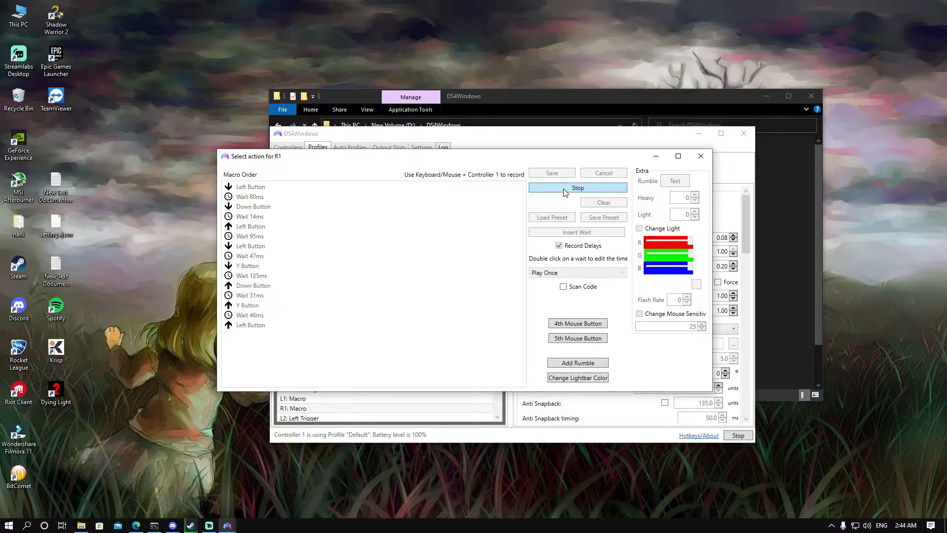
mouse_move(568, 193)
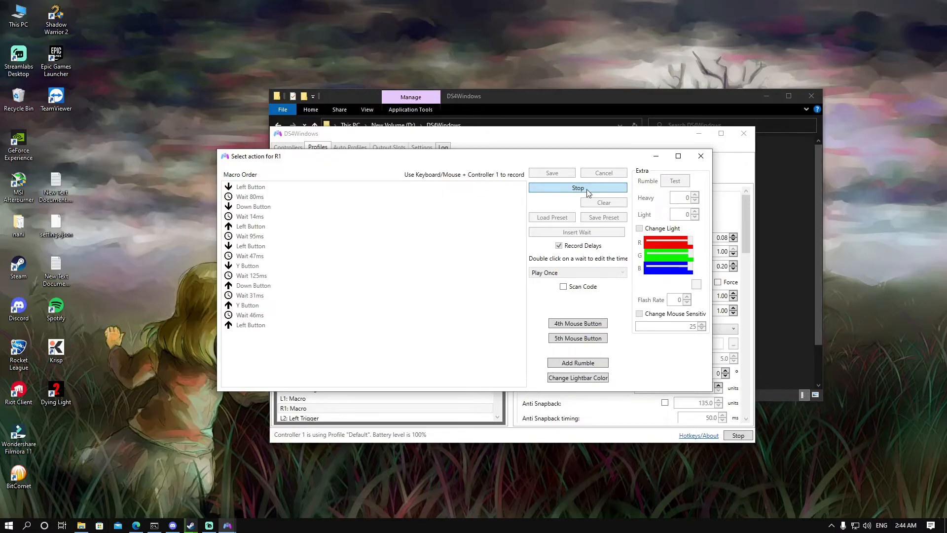
click(577, 187)
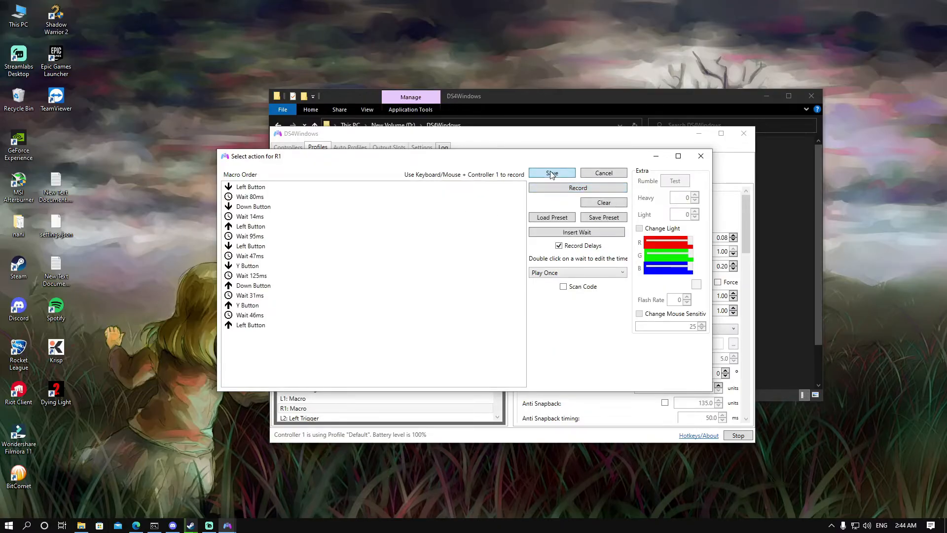
Save the macro as R1's action and save the Default profile
click(550, 173)
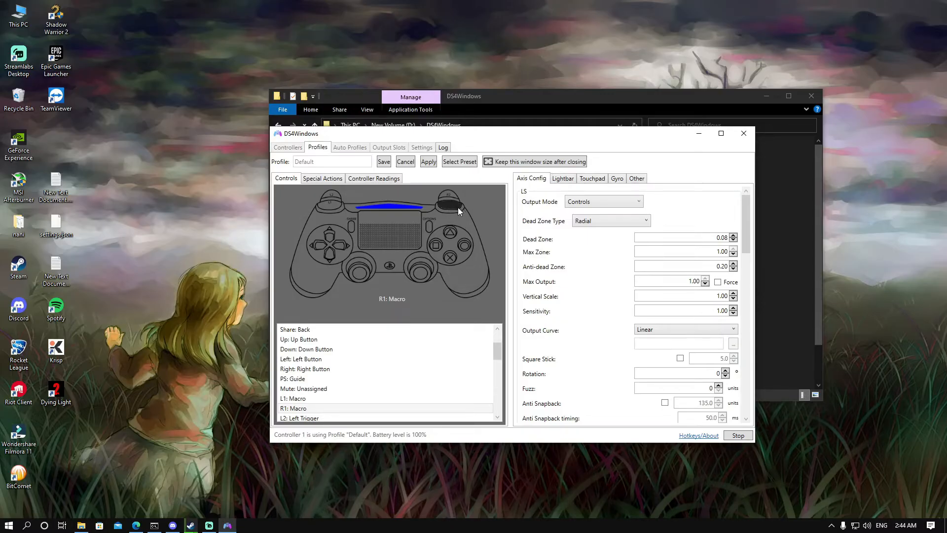
mouse_move(513, 207)
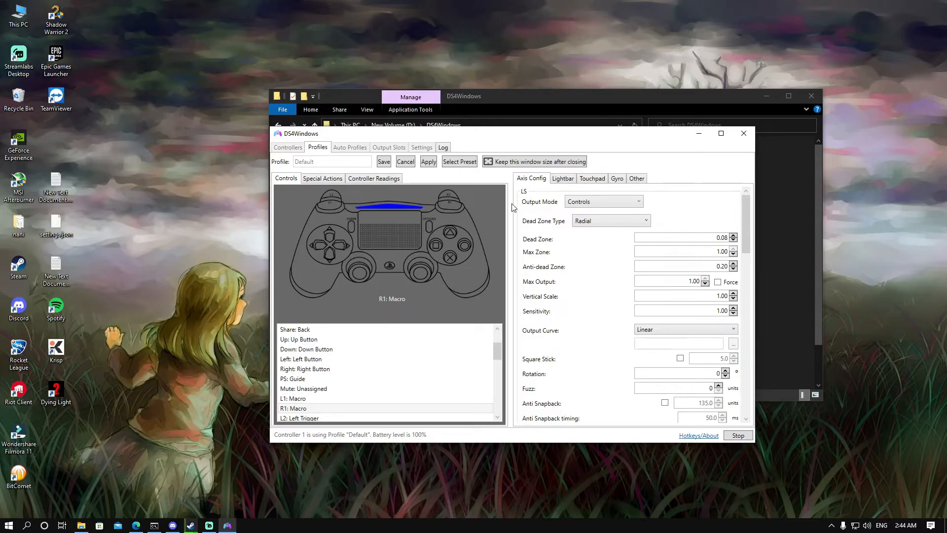
mouse_move(505, 205)
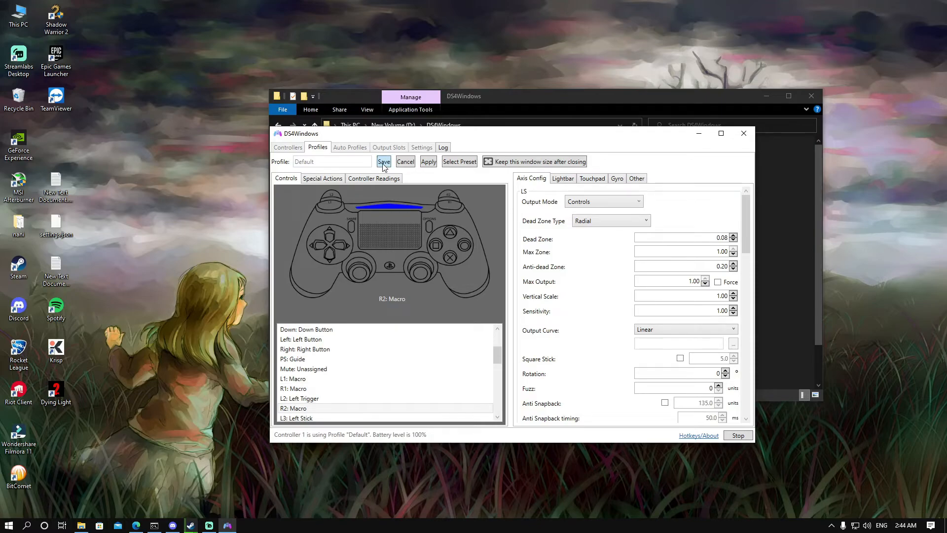
click(383, 161)
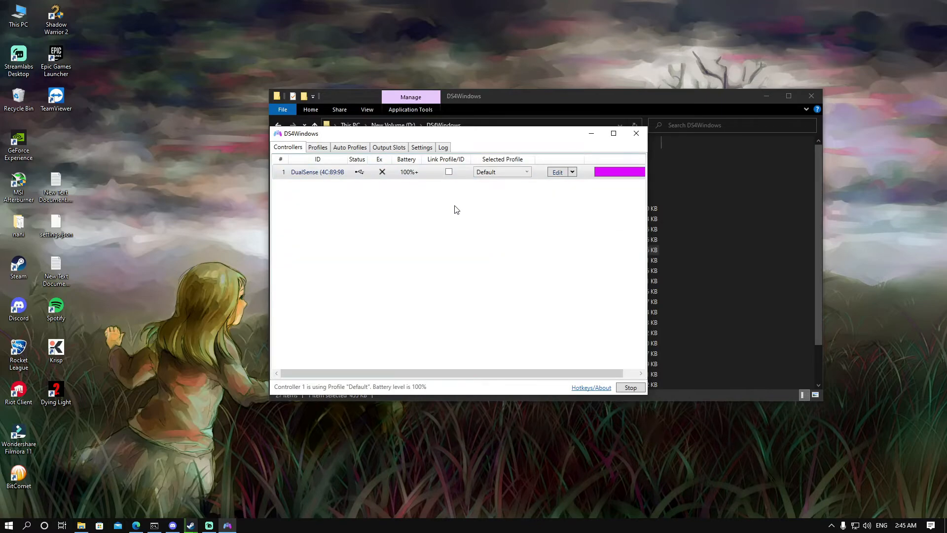